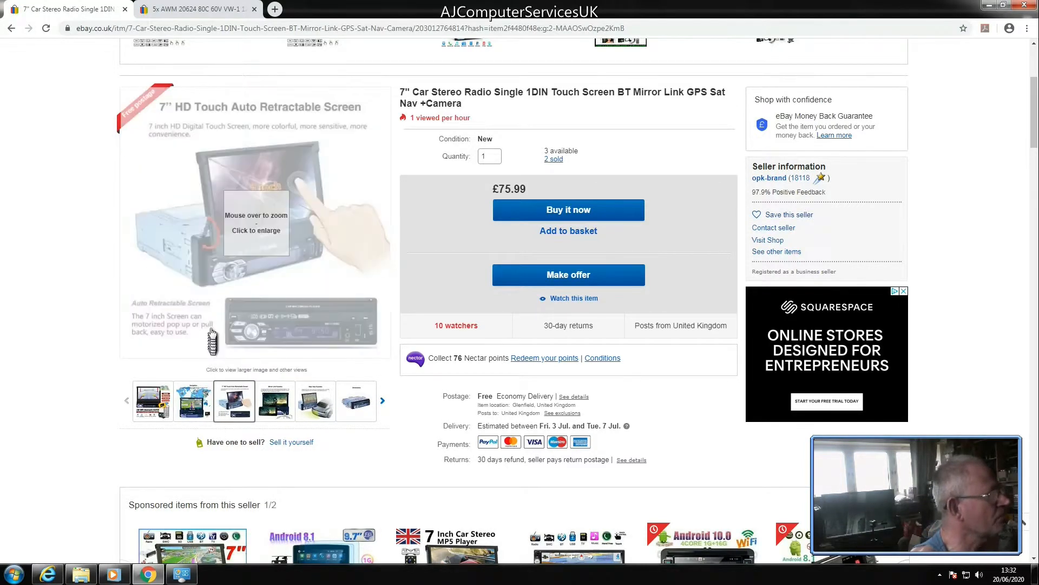
- Enlarge the car stereo listing's main photo showing the 7'' HD retractable screen
click(255, 222)
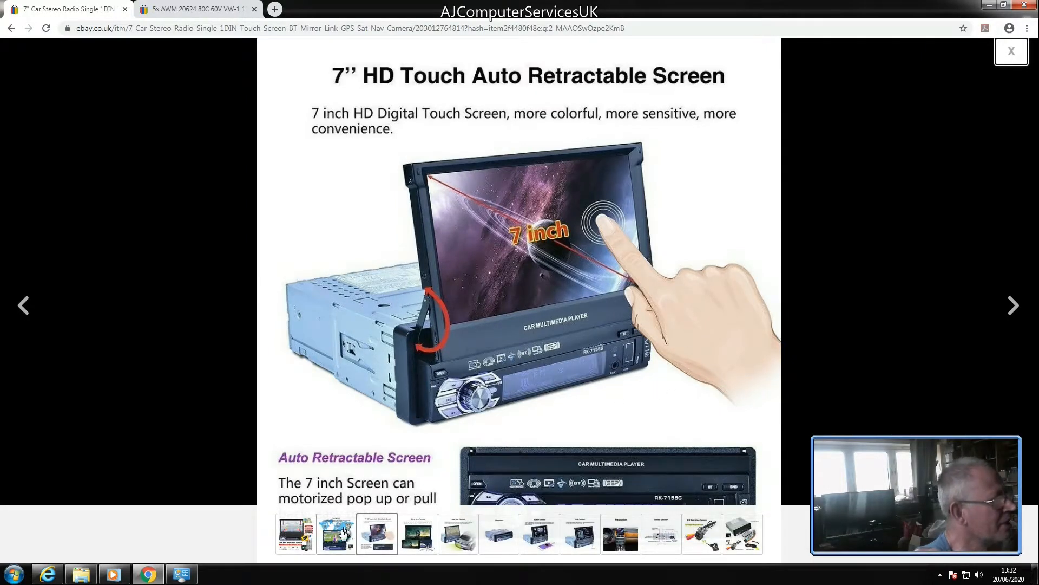
- Browse the MP5 Bluetooth player, GPS navigation, Mirror Link and dimensions photos
click(296, 533)
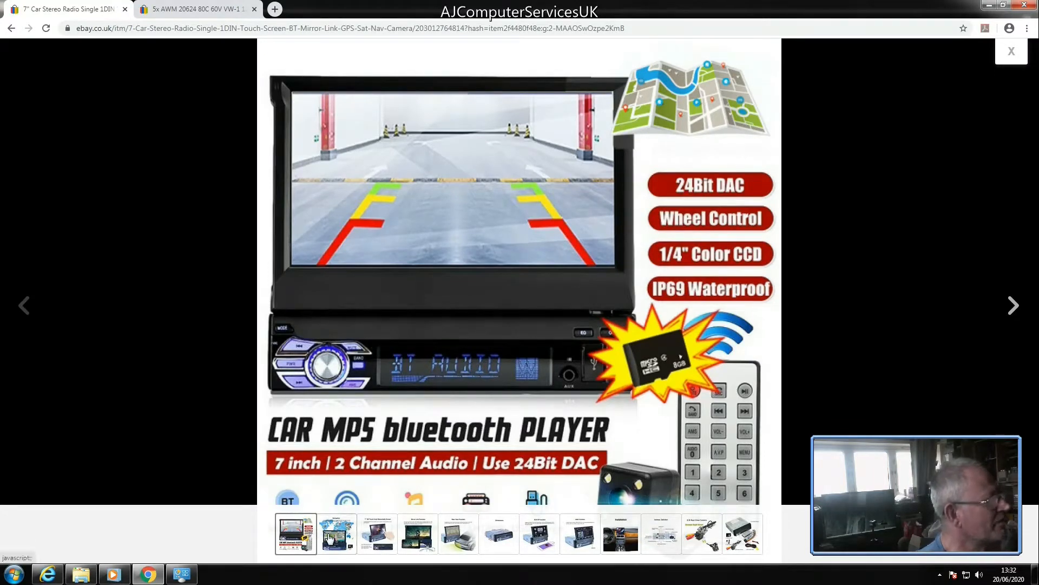
click(338, 534)
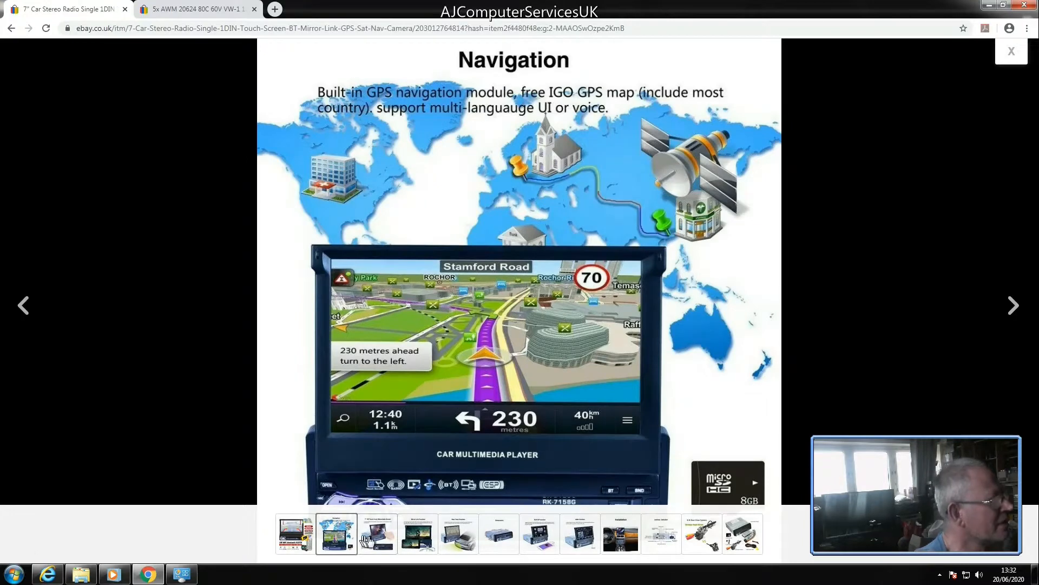
click(418, 534)
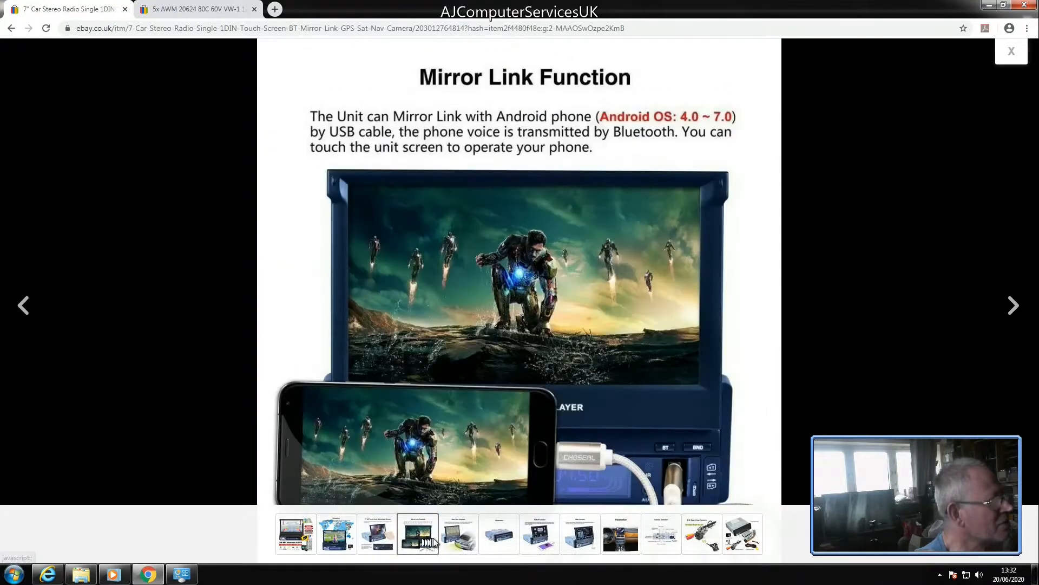
mouse_move(457, 533)
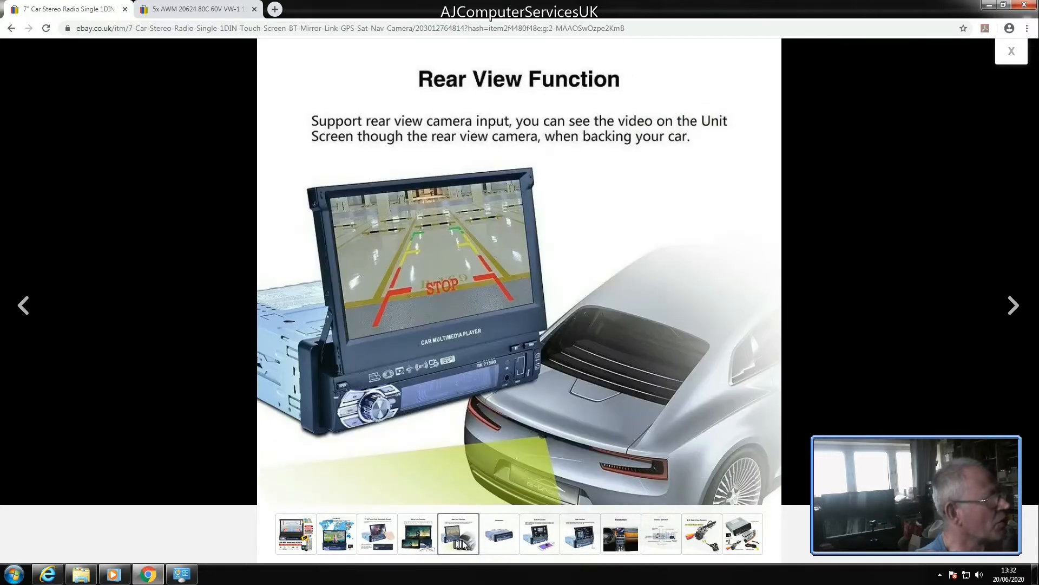
click(498, 534)
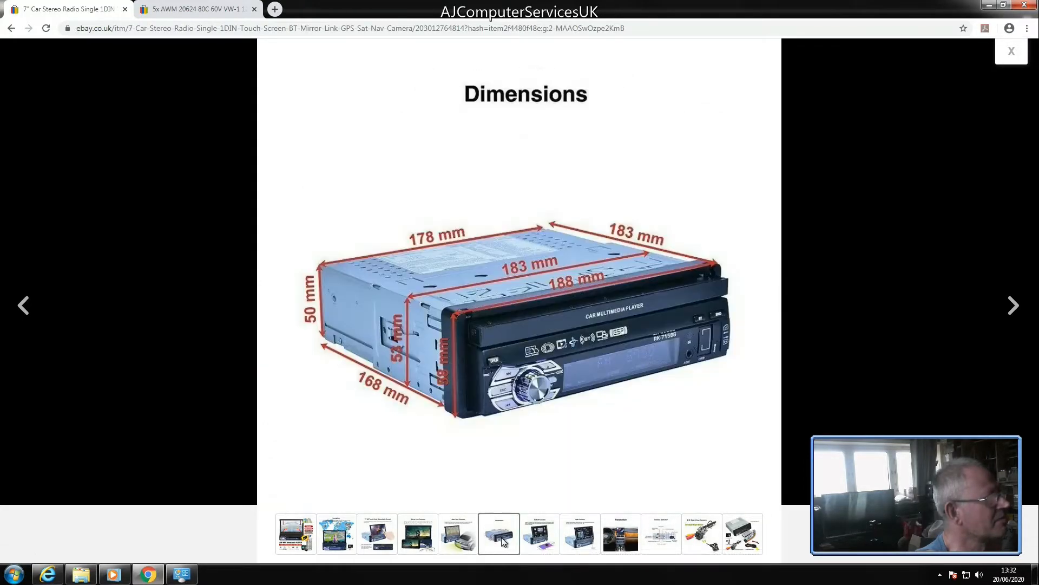
- Browse the USB function, interface wiring and rear view camera photos, returning to the first
click(539, 534)
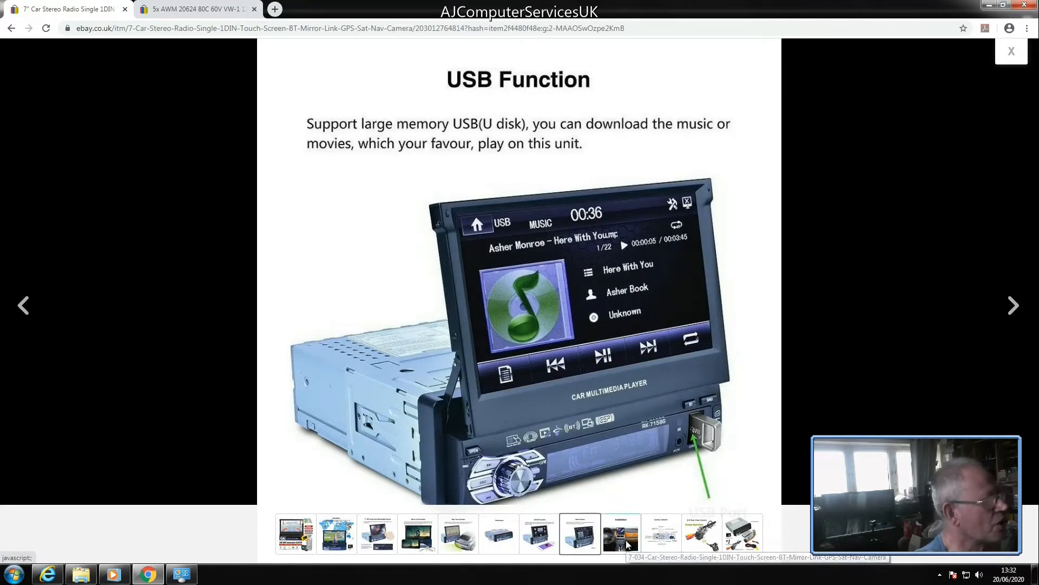
click(660, 534)
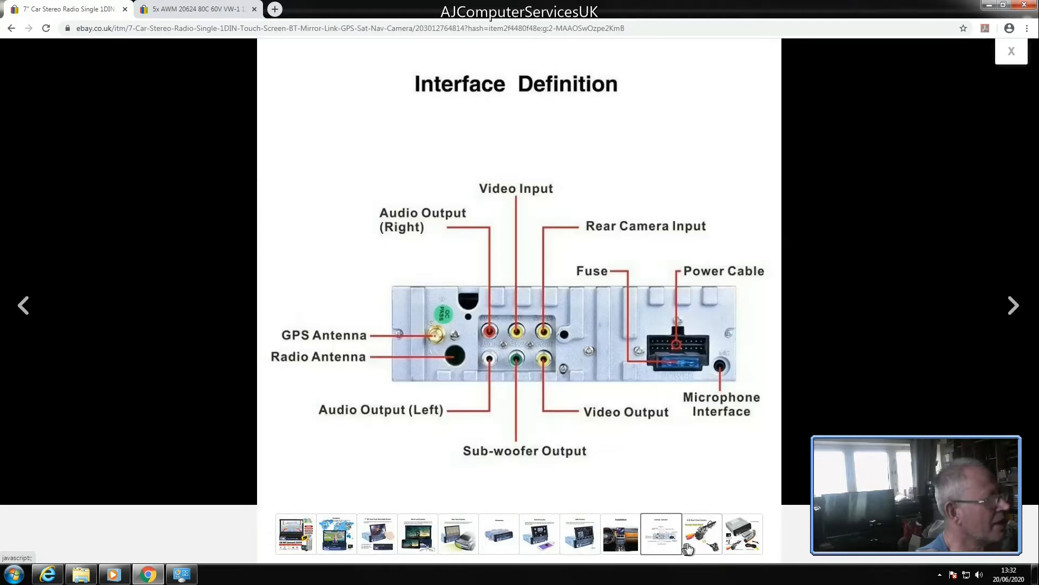
click(700, 534)
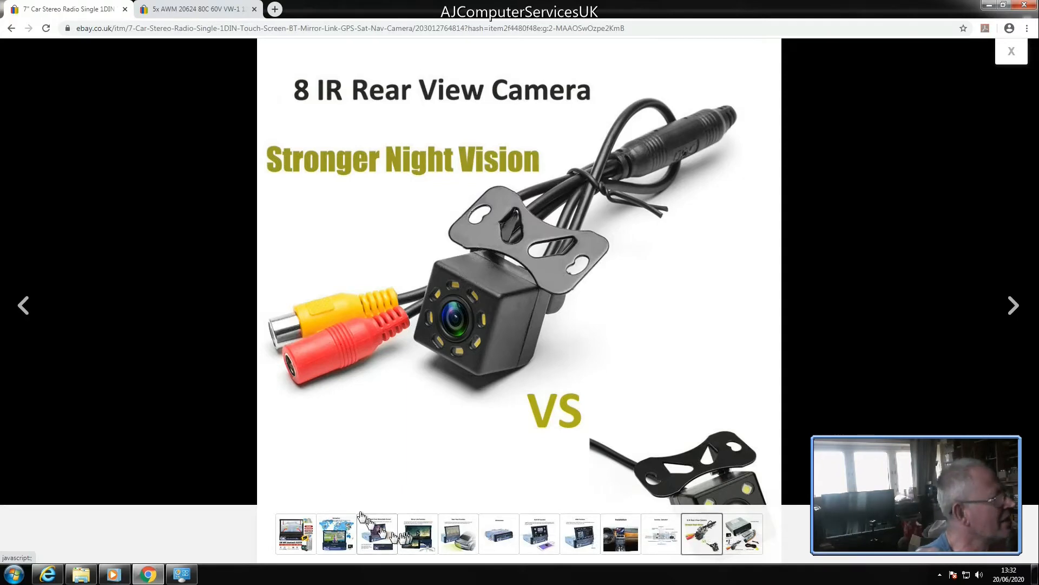
mouse_move(228, 533)
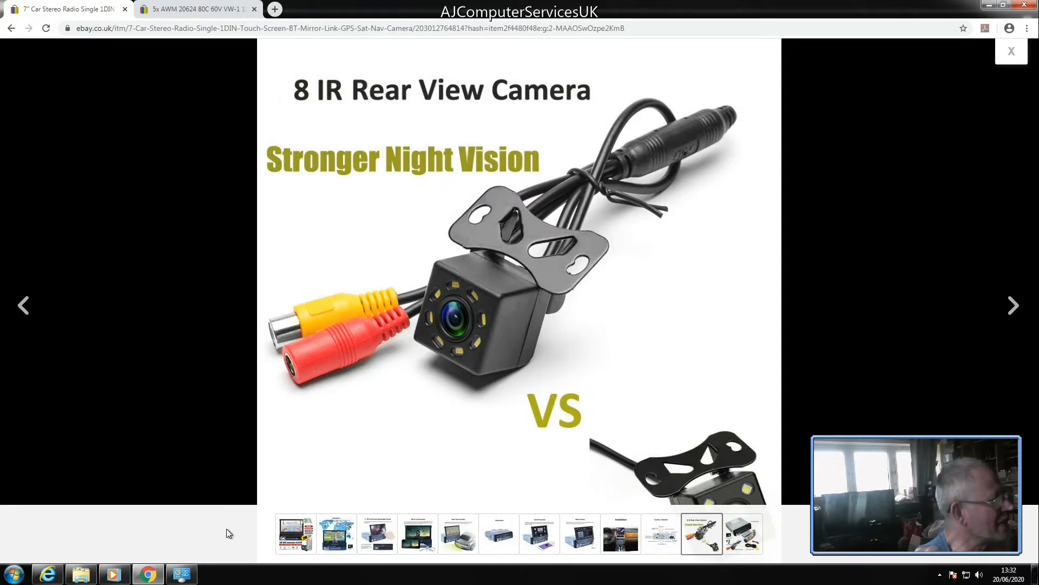
click(295, 533)
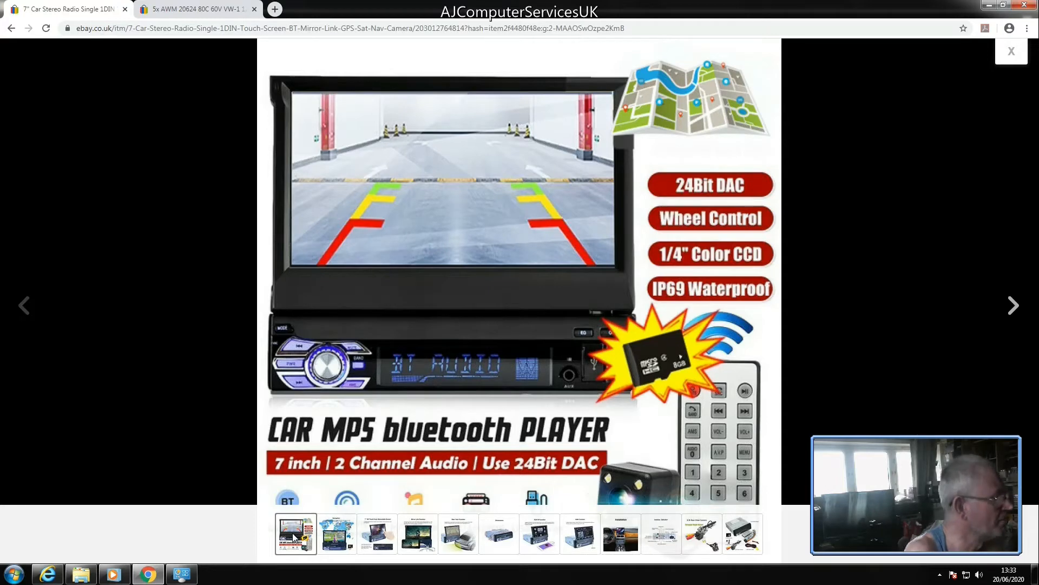
mouse_move(457, 534)
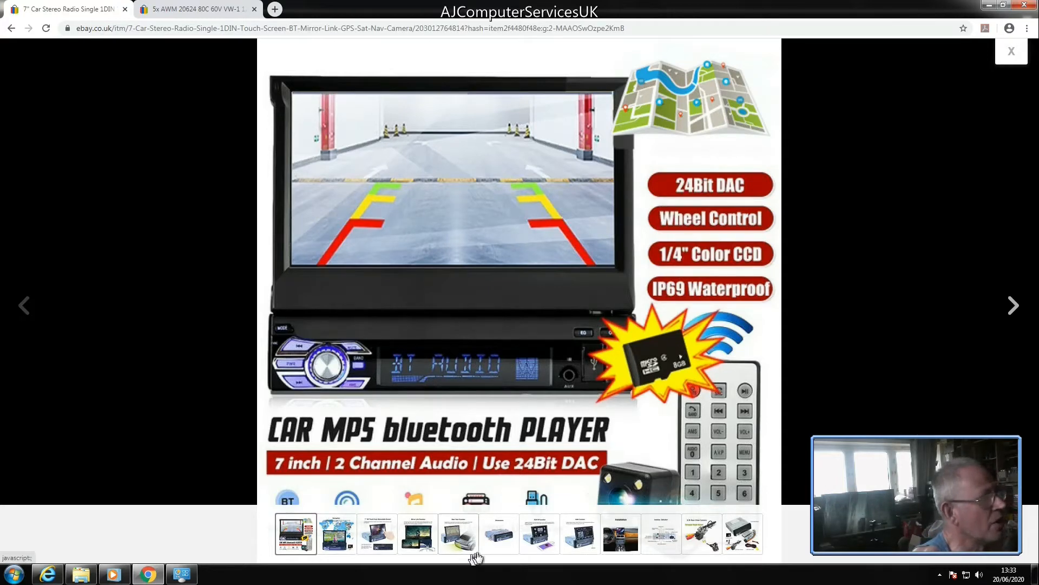
mouse_move(538, 534)
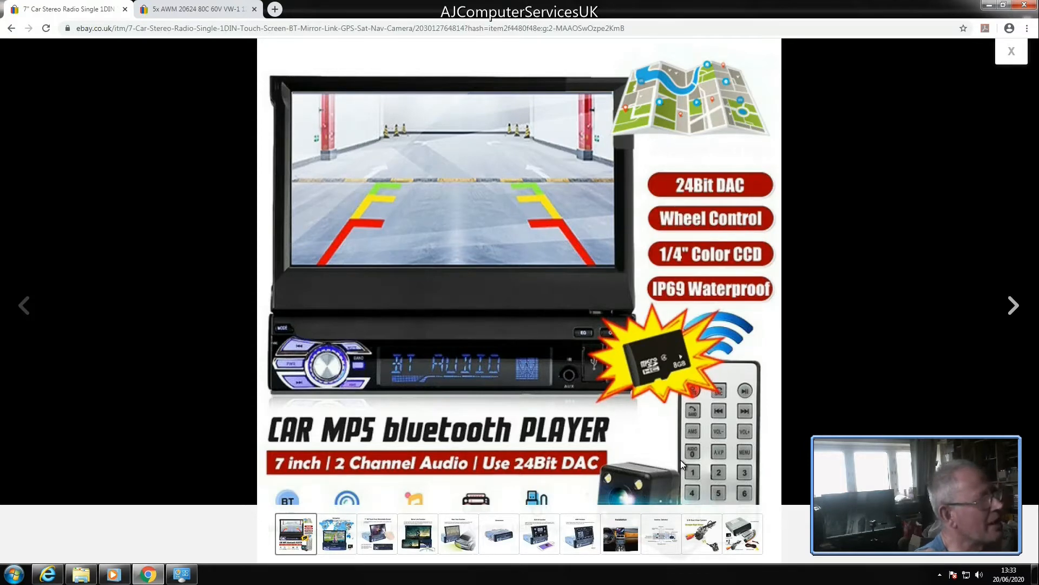
mouse_move(769, 504)
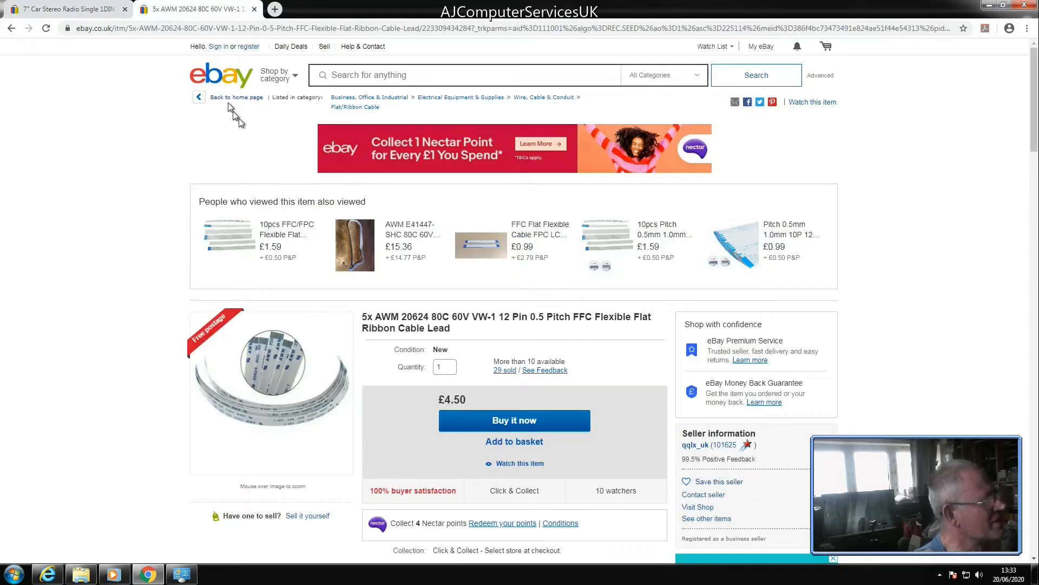
mouse_move(394, 282)
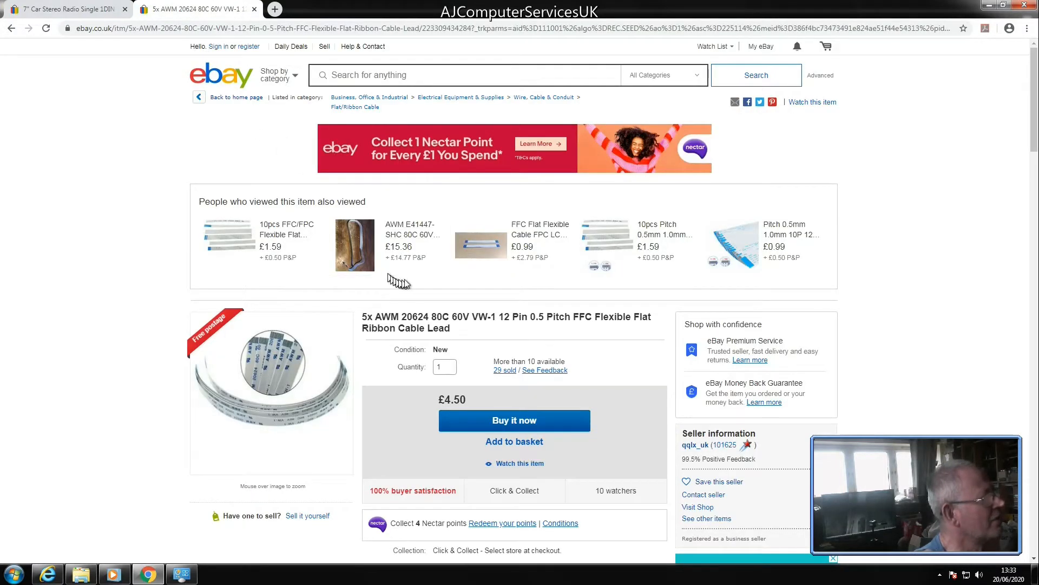
mouse_move(438, 299)
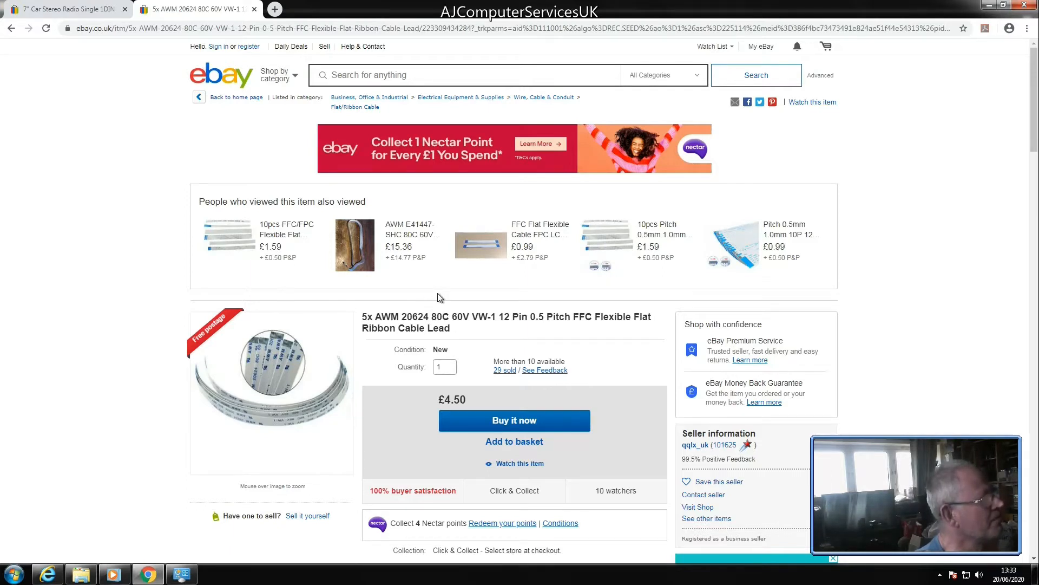
mouse_move(473, 371)
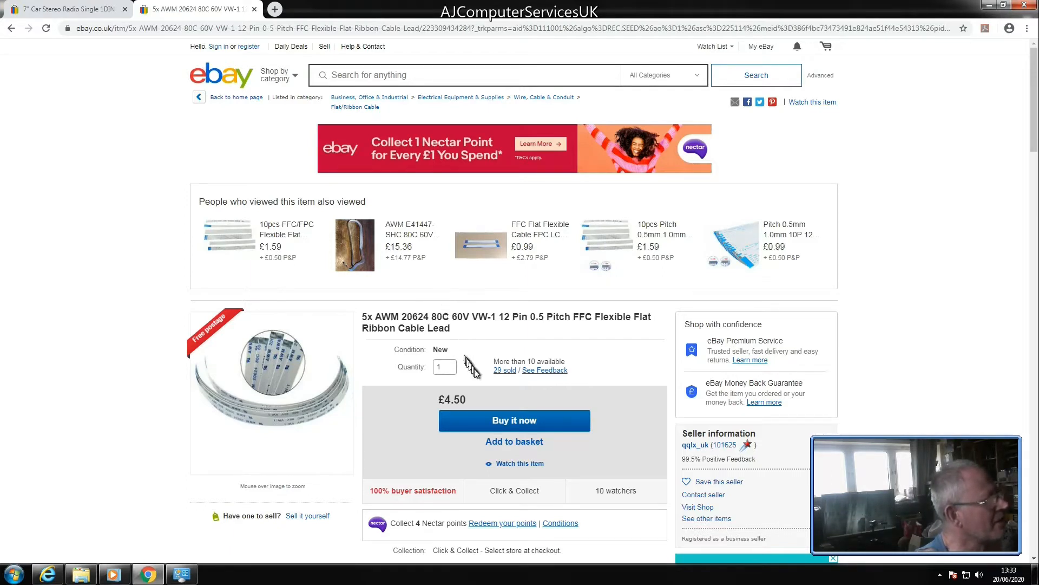
mouse_move(485, 410)
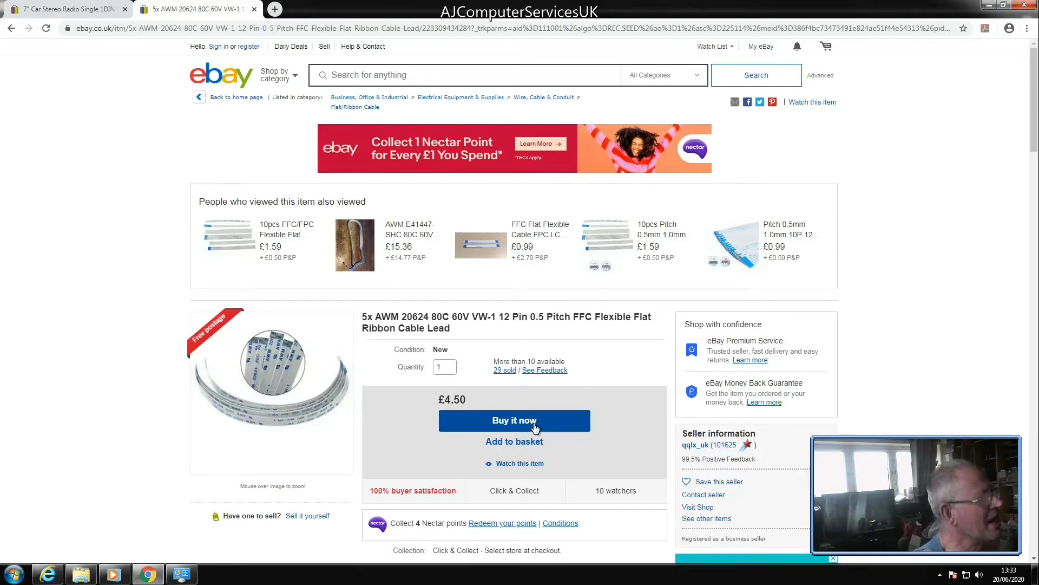
mouse_move(529, 428)
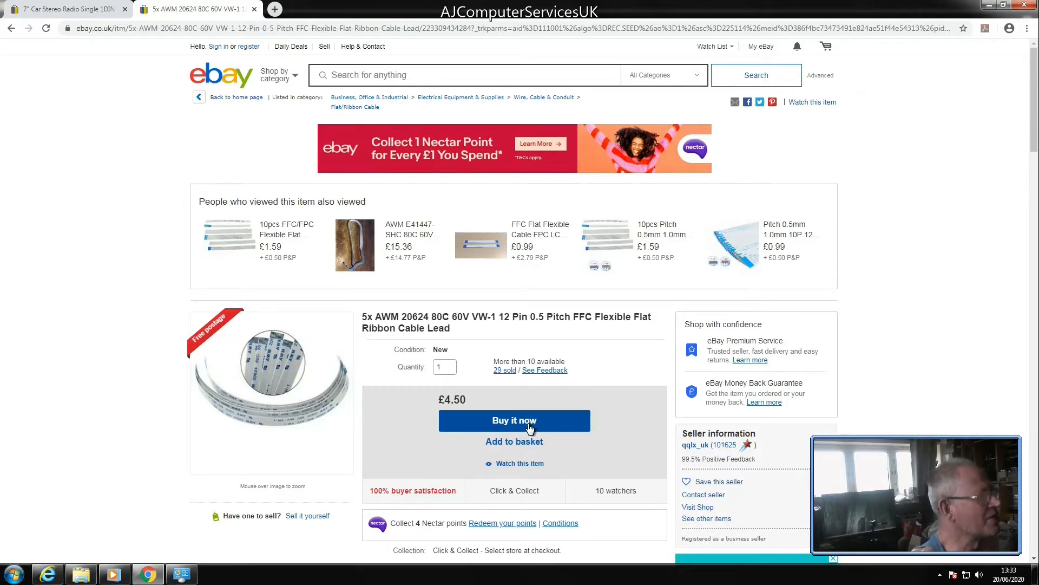